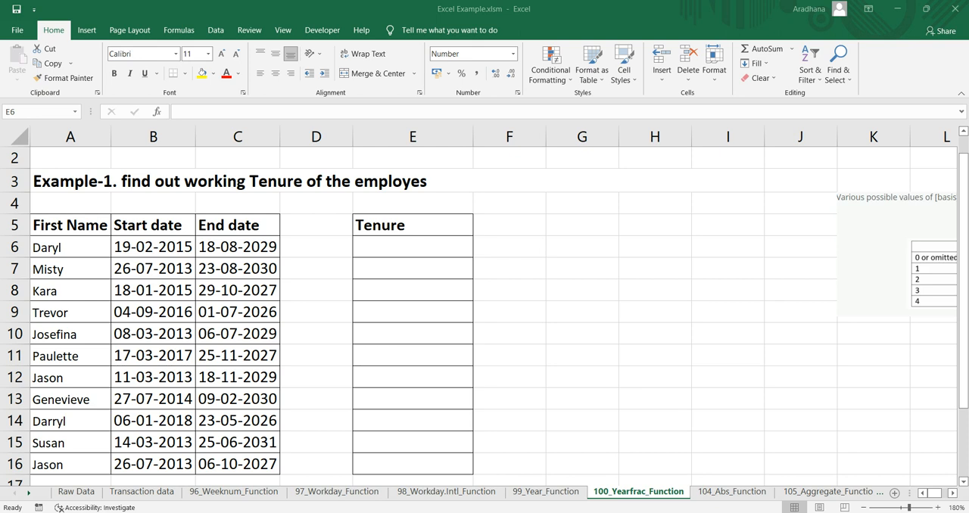
- Review the employee names and dates table before filling the Tenure column
{"action": "left_click", "coordinate": [411, 245]}
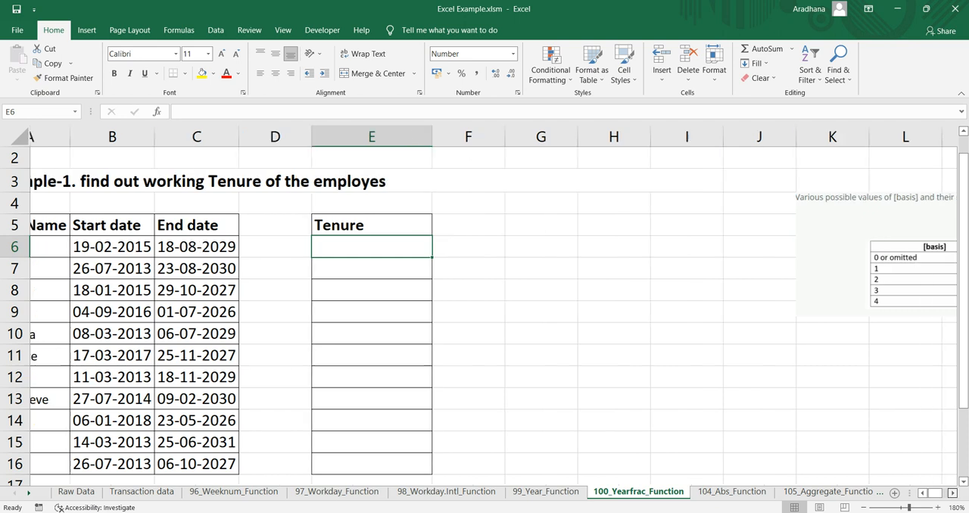
{"action": "scroll", "scroll_direction": "right", "scroll_amount": 3}
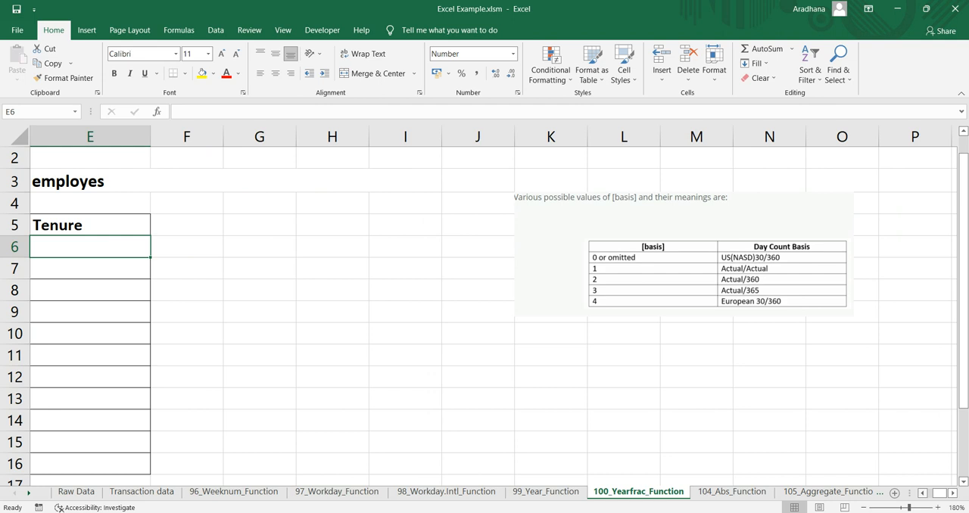
{"action": "scroll", "scroll_direction": "left", "scroll_amount": 3}
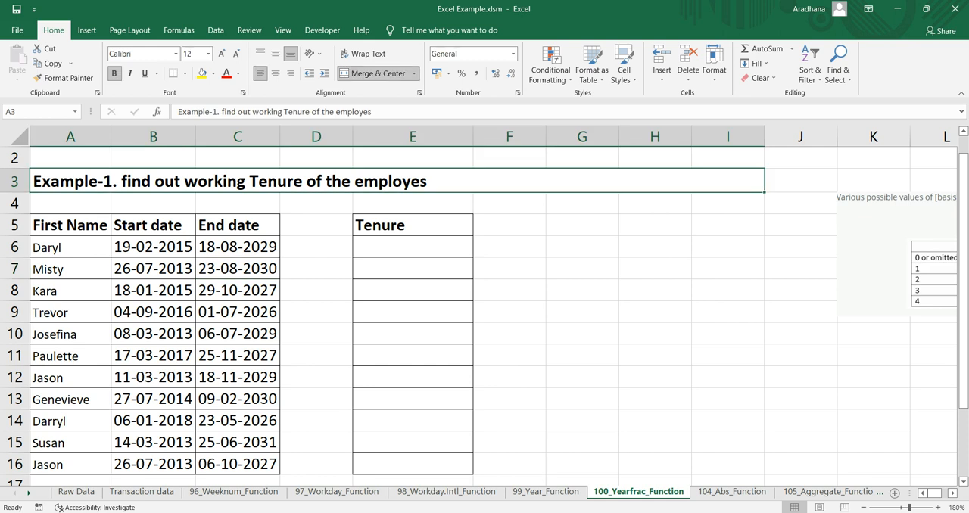
{"action": "left_click", "coordinate": [69, 203]}
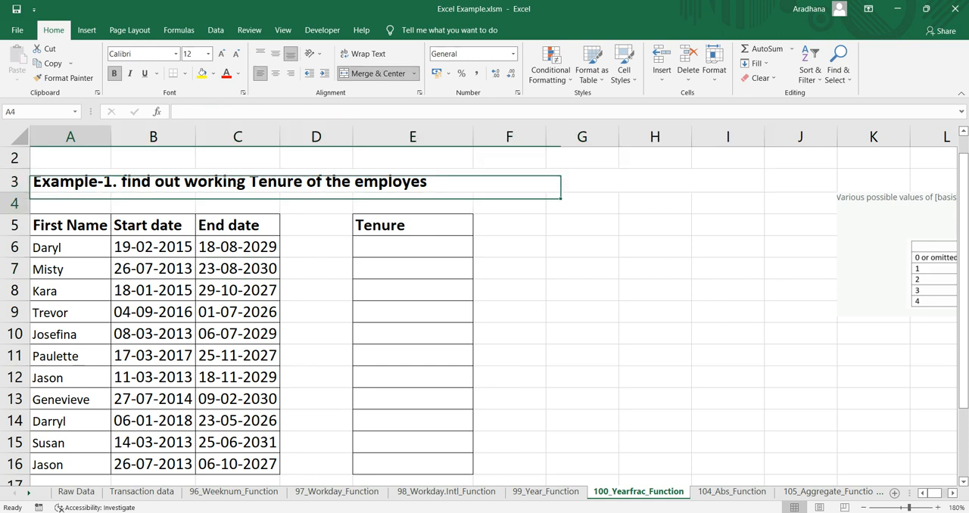
{"action": "left_click_drag", "start_coordinate": [70, 224], "coordinate": [237, 463]}
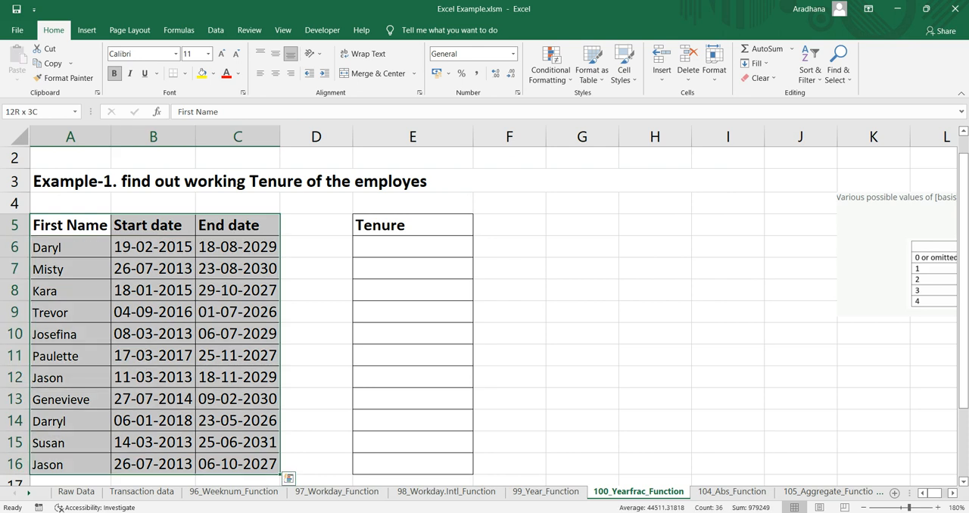
{"action": "left_click", "coordinate": [239, 245]}
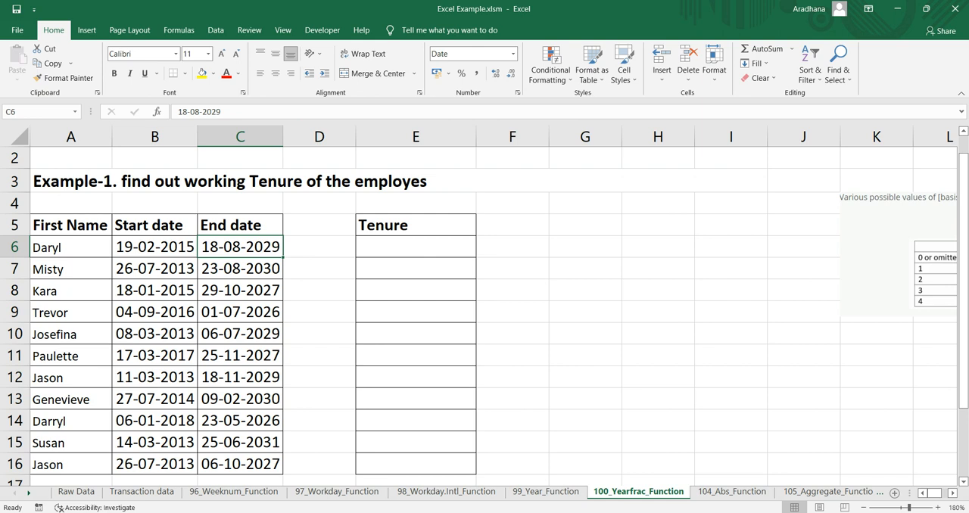
- Enter =YEARFRAC(B6,C6) in E6 so Daryl's tenure shows 14
{"action": "left_click", "coordinate": [415, 245]}
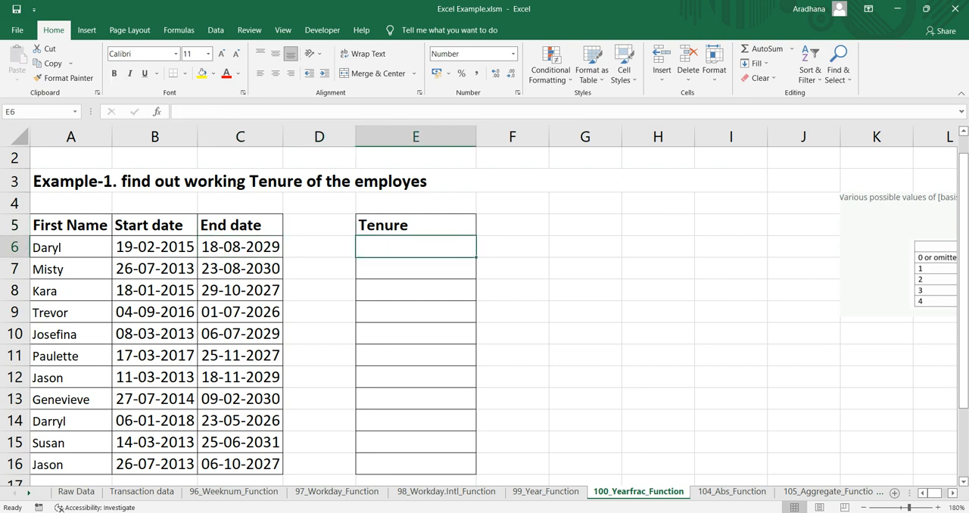
{"action": "type", "text": "=ye"}
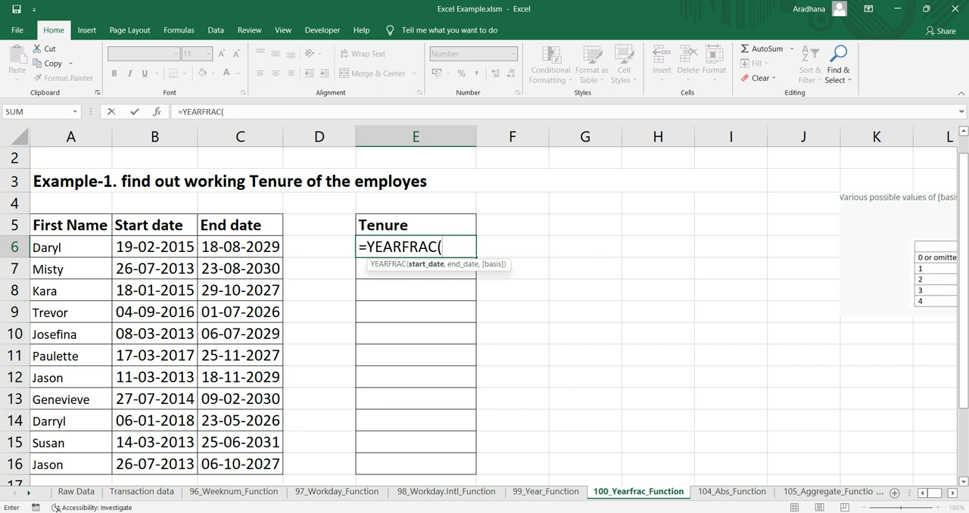
{"action": "left_click", "coordinate": [155, 245]}
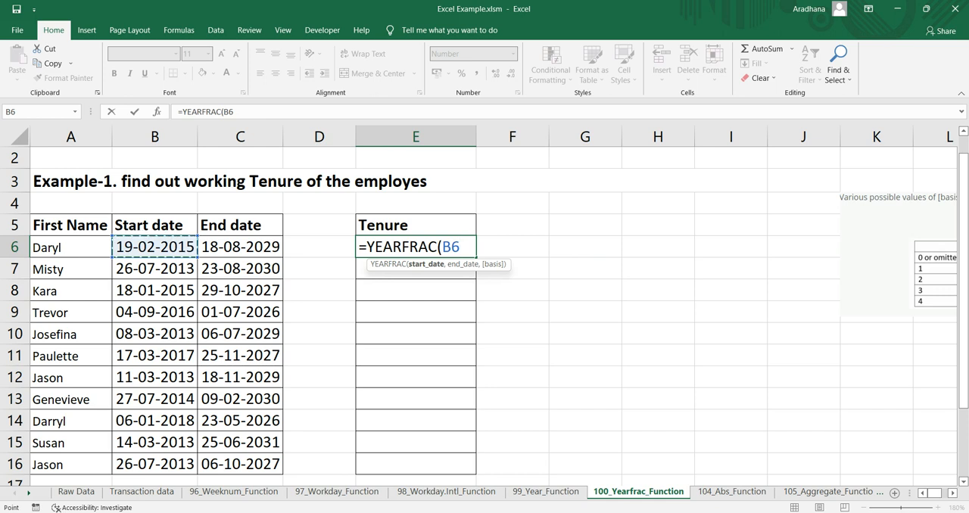
{"action": "type", "text": ",C6"}
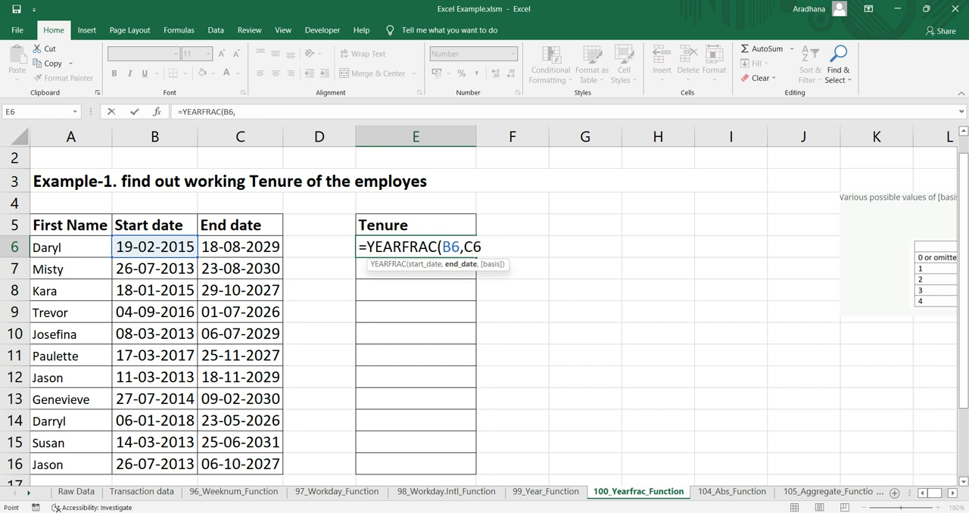
{"action": "left_click", "coordinate": [239, 245]}
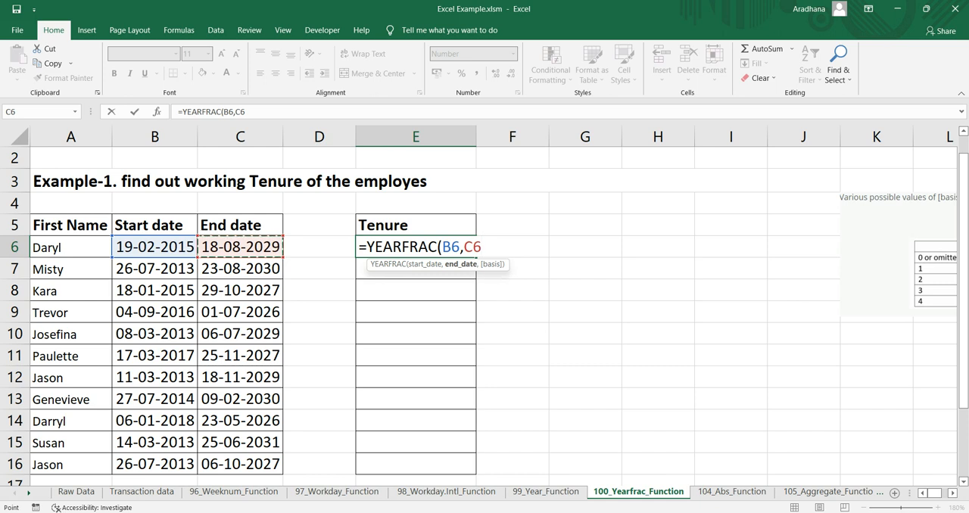
{"action": "type", "text": ")"}
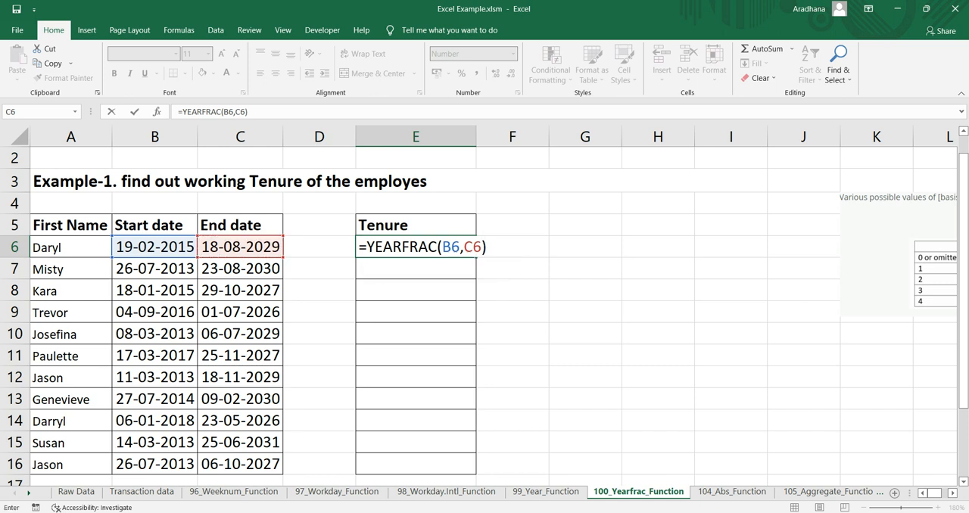
{"action": "key", "text": "Return"}
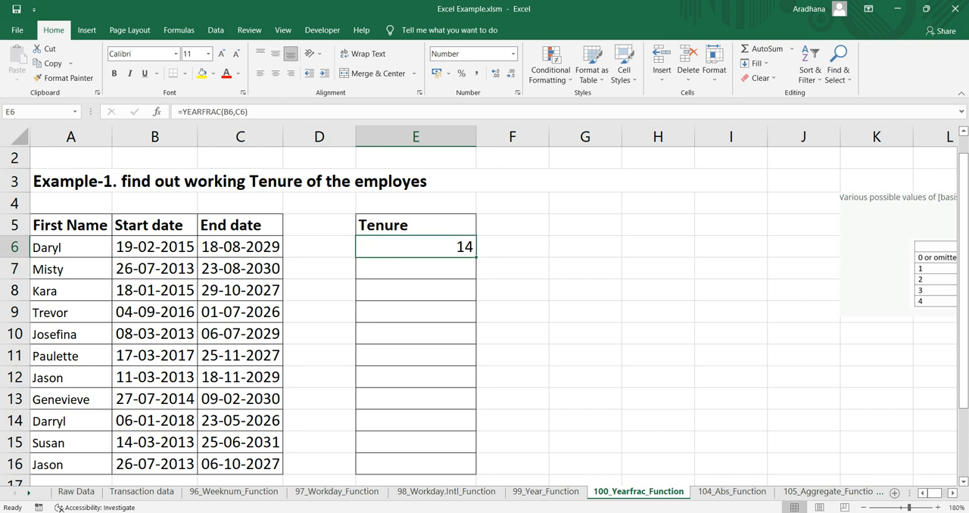
{"action": "left_click", "coordinate": [512, 245]}
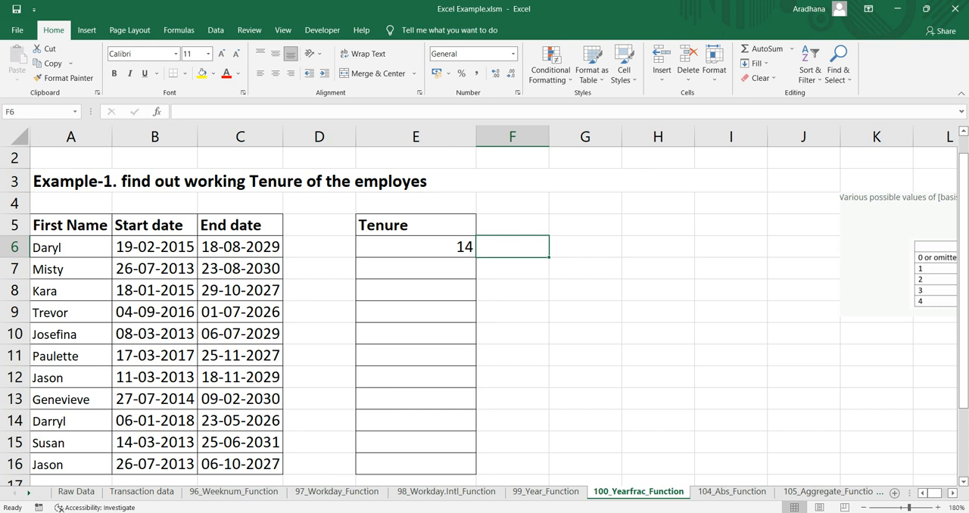
- Enter =YEARFRAC(B6,C6,0) in F6, giving 14.4972 for basis 0
{"action": "type", "text": "=yea"}
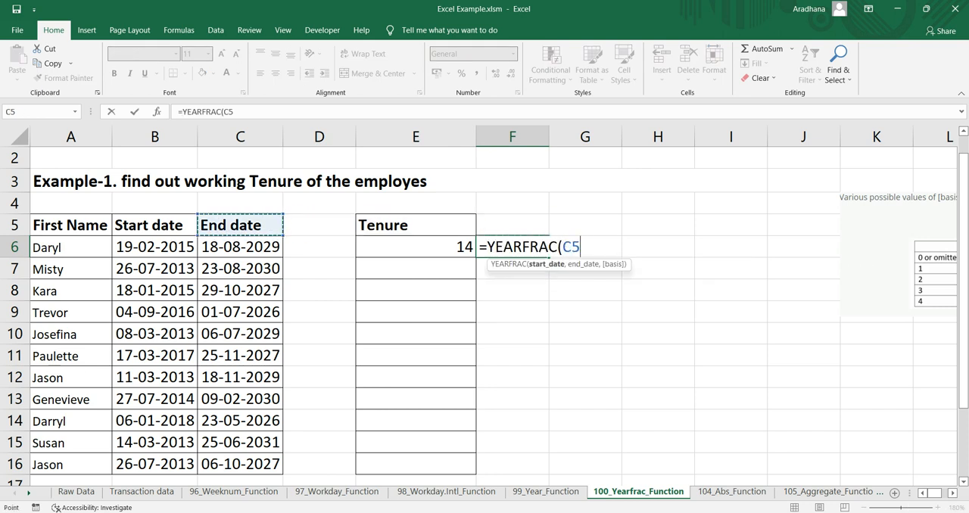
{"action": "left_click", "coordinate": [154, 247]}
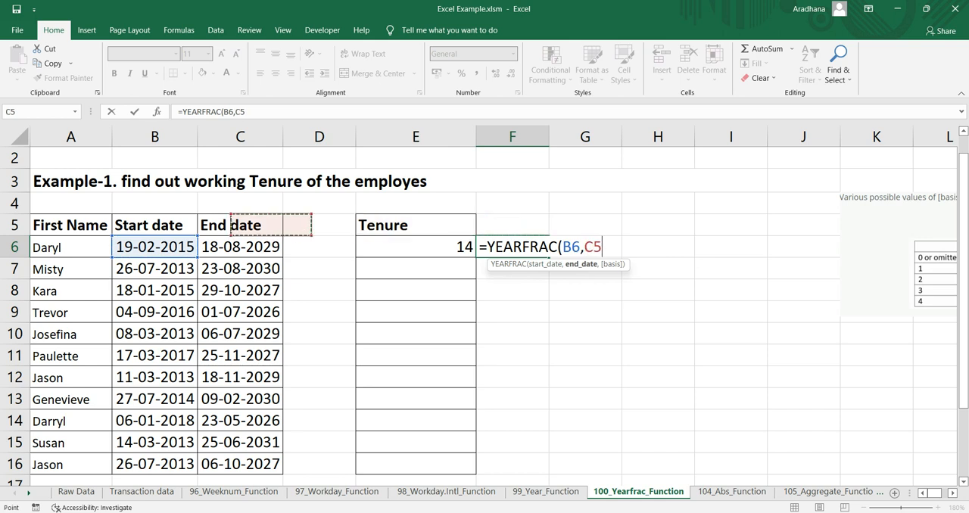
{"action": "type", "text": ",0)"}
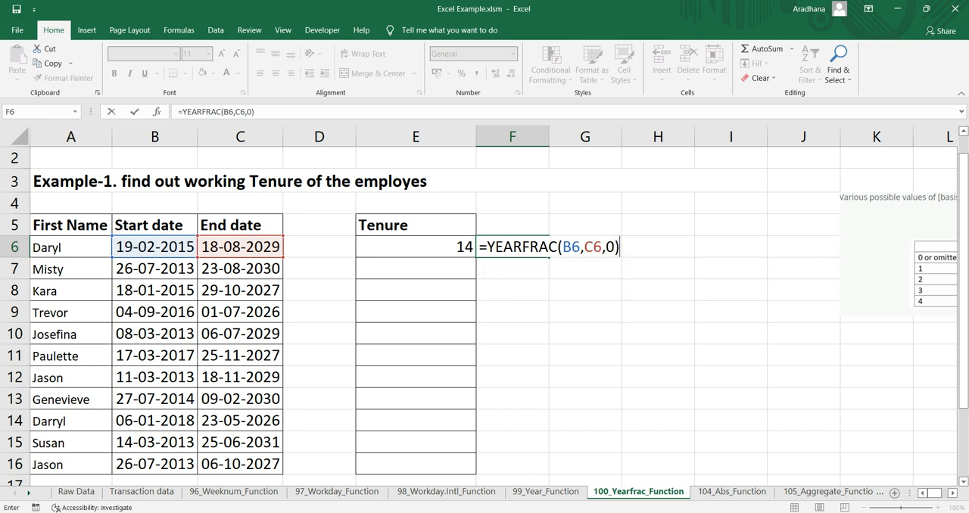
{"action": "key", "text": "Return"}
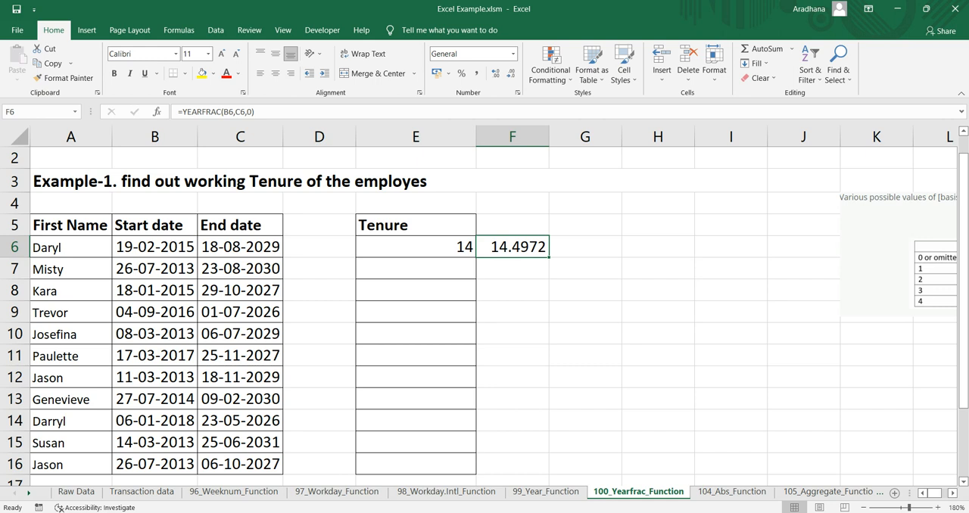
{"action": "double_click", "coordinate": [512, 246]}
{"action": "type", "text": "="}
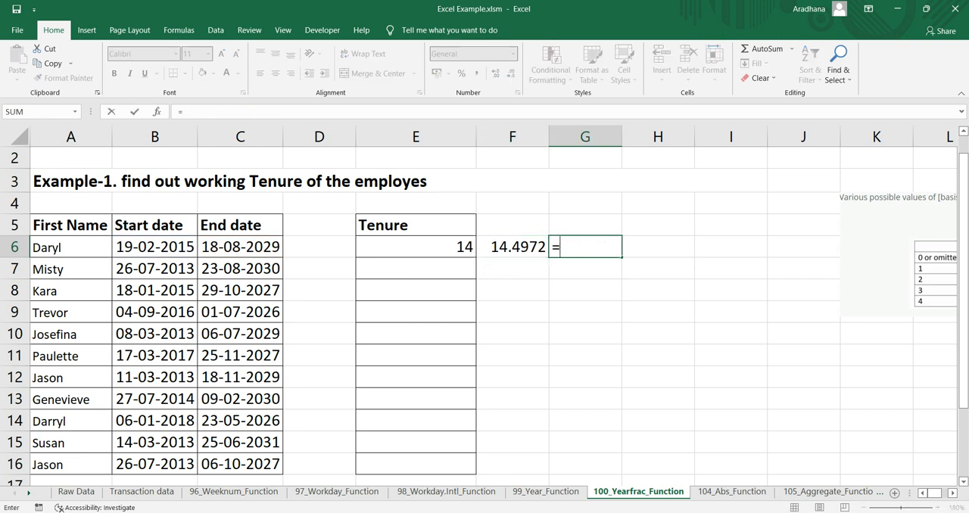
- Enter =YEARFRAC(B6,C6,1) in G6, giving 14.4935, and compare it with F6
{"action": "type", "text": "yea"}
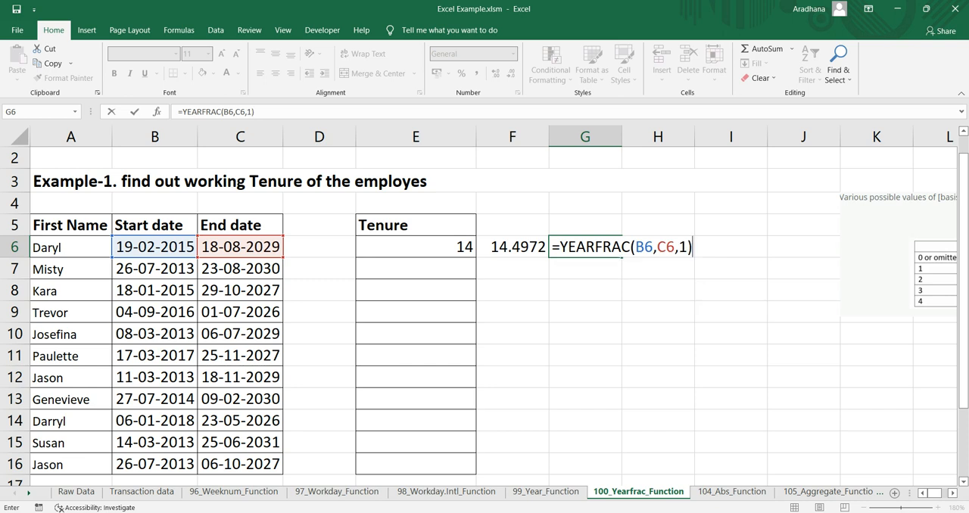
{"action": "key", "text": "Return"}
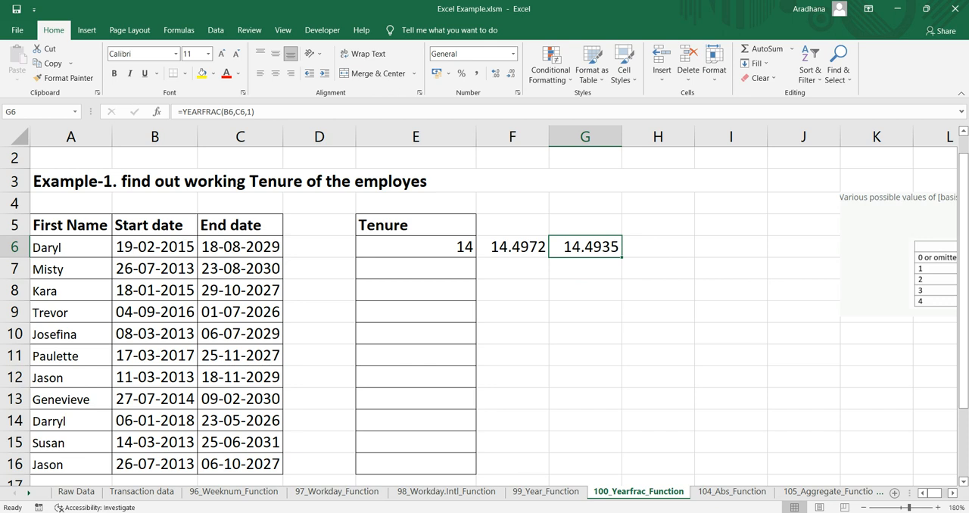
{"action": "left_click", "coordinate": [511, 245]}
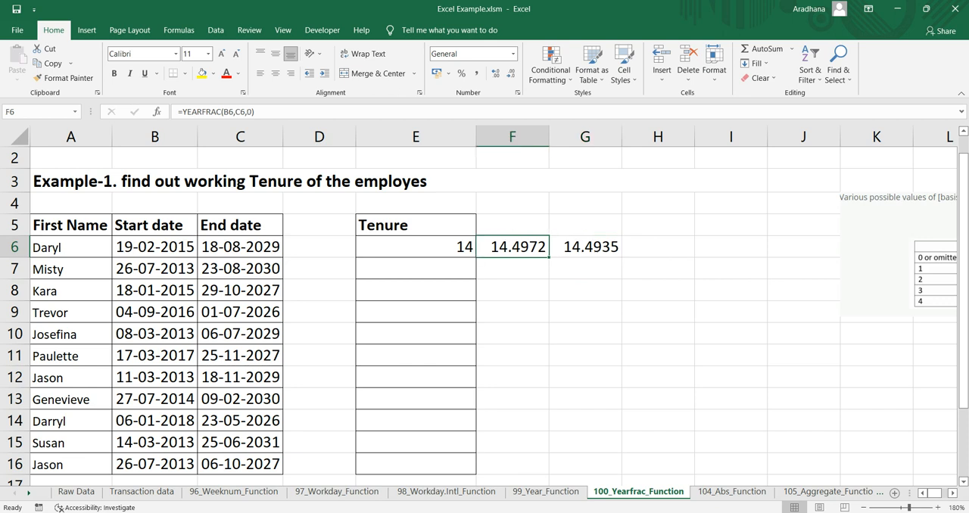
{"action": "left_click", "coordinate": [584, 245]}
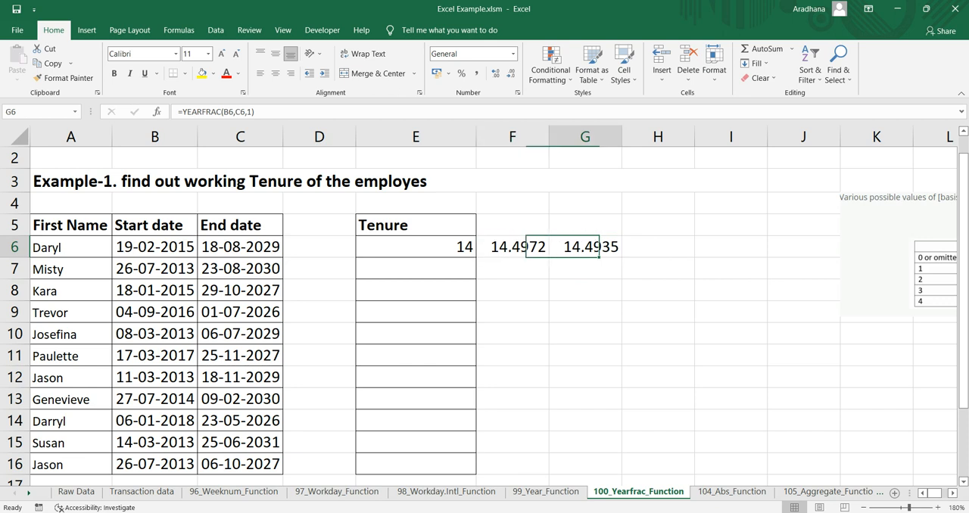
{"action": "left_click", "coordinate": [657, 245]}
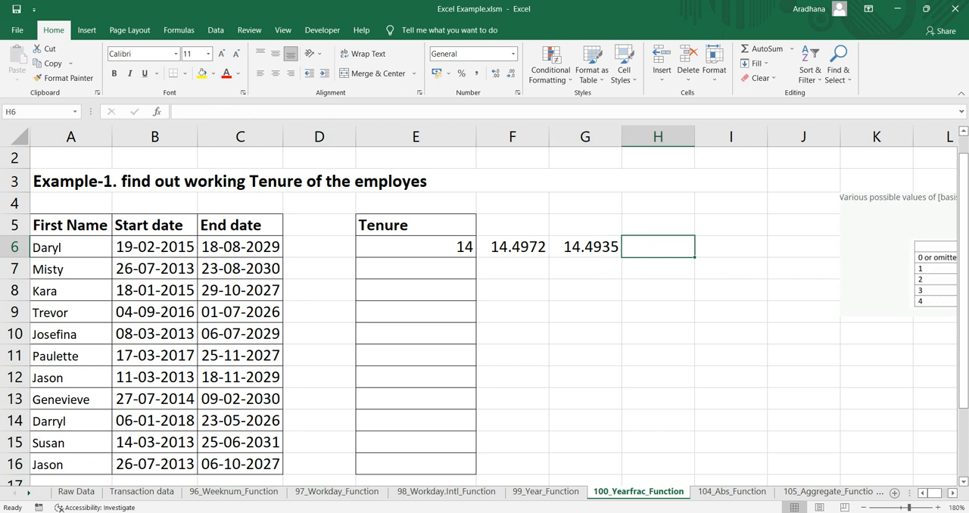
- Enter =YEARFRAC(B6,C6,2) in H6, giving 14.7056 for basis 2
{"action": "type", "text": "="}
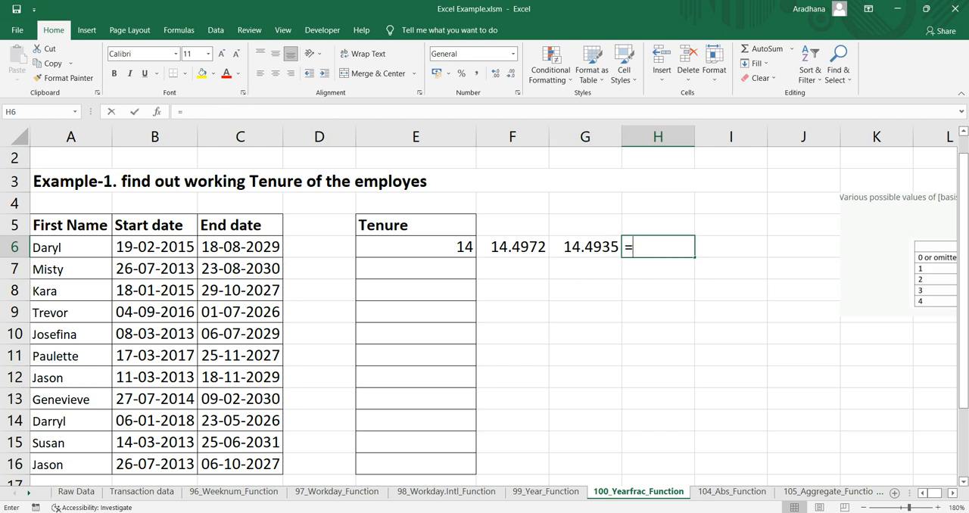
{"action": "type", "text": "ye"}
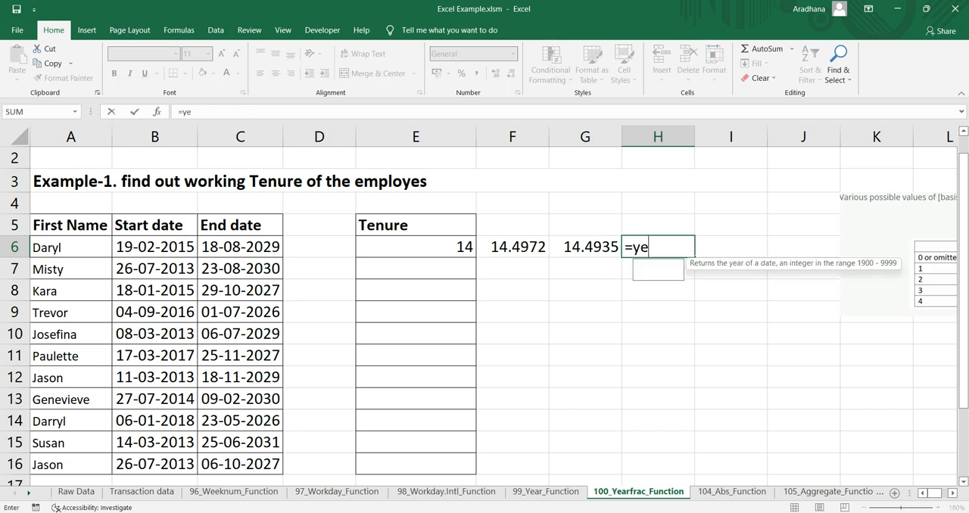
{"action": "type", "text": "ARFRAC(B6,C6"}
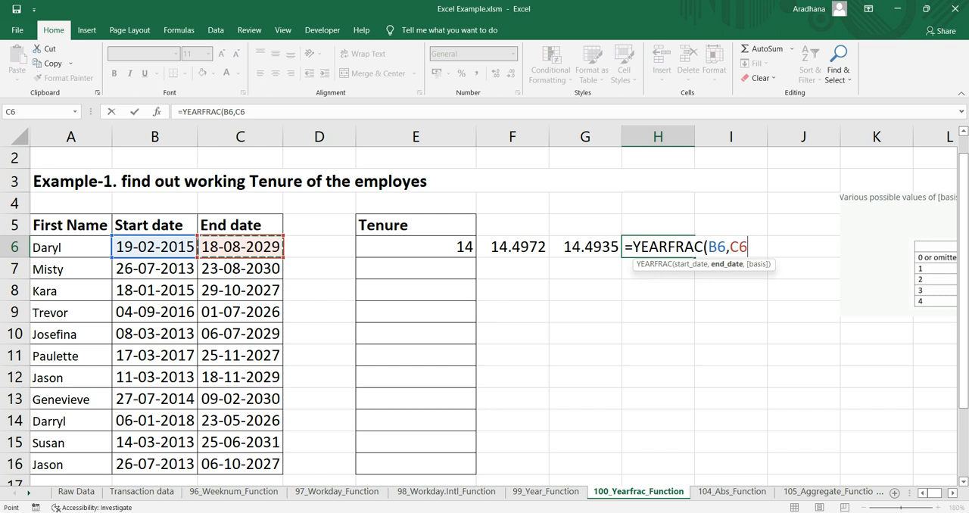
{"action": "type", "text": ","}
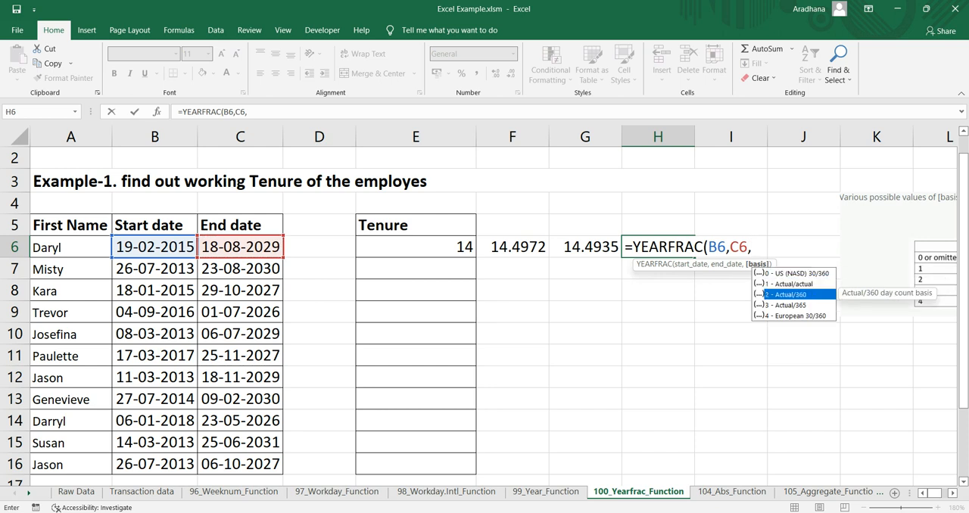
{"action": "type", "text": "2)"}
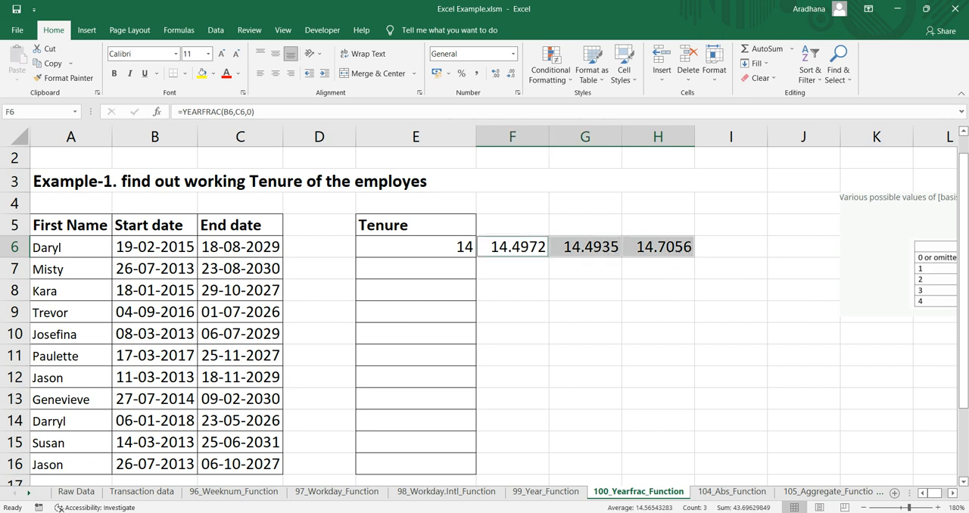
{"action": "left_click", "coordinate": [512, 224]}
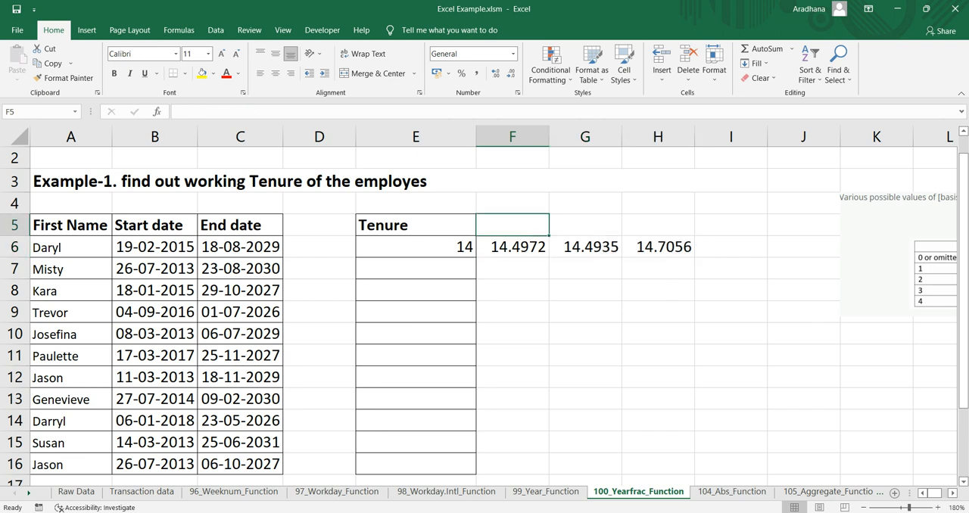
- Label the basis columns 0, 1 and 2 in F5, G5 and H5
{"action": "left_click", "coordinate": [584, 224]}
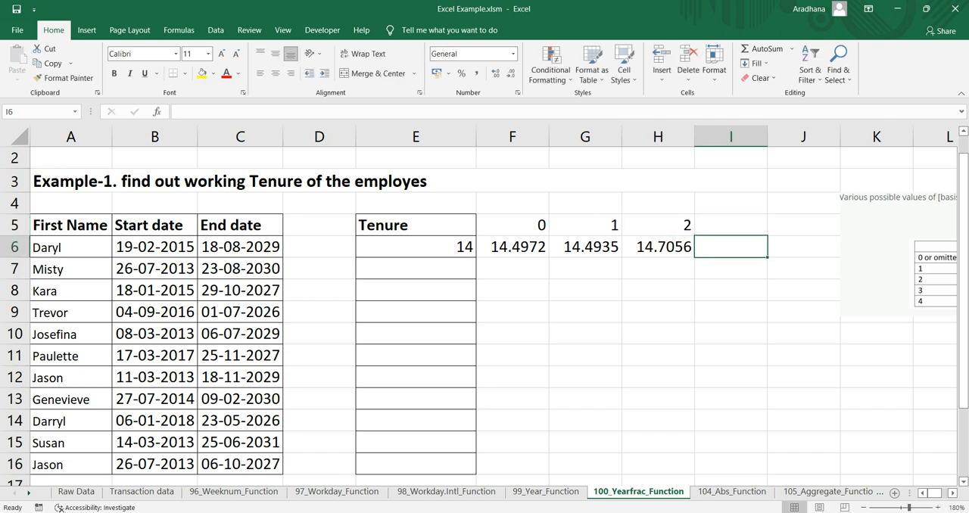
{"action": "left_click", "coordinate": [802, 245]}
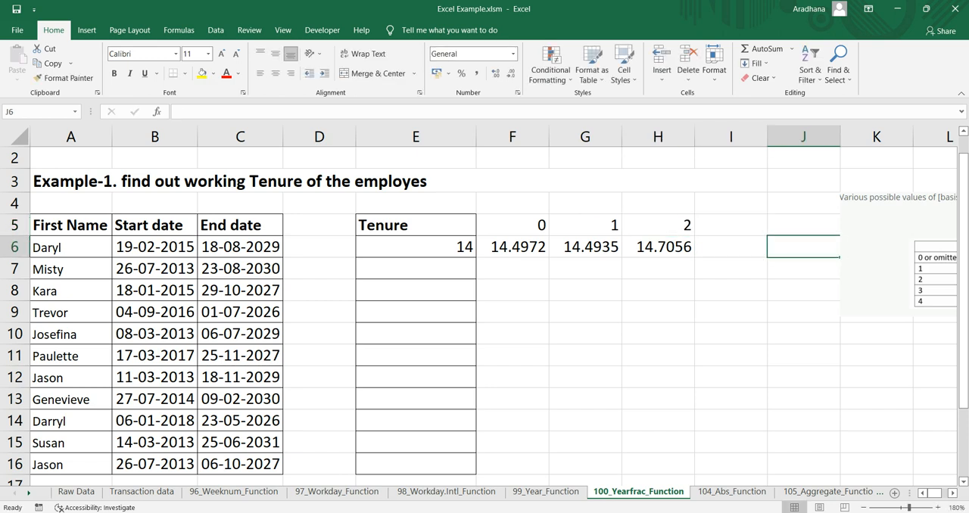
{"action": "scroll", "scroll_direction": "right", "scroll_amount": 3}
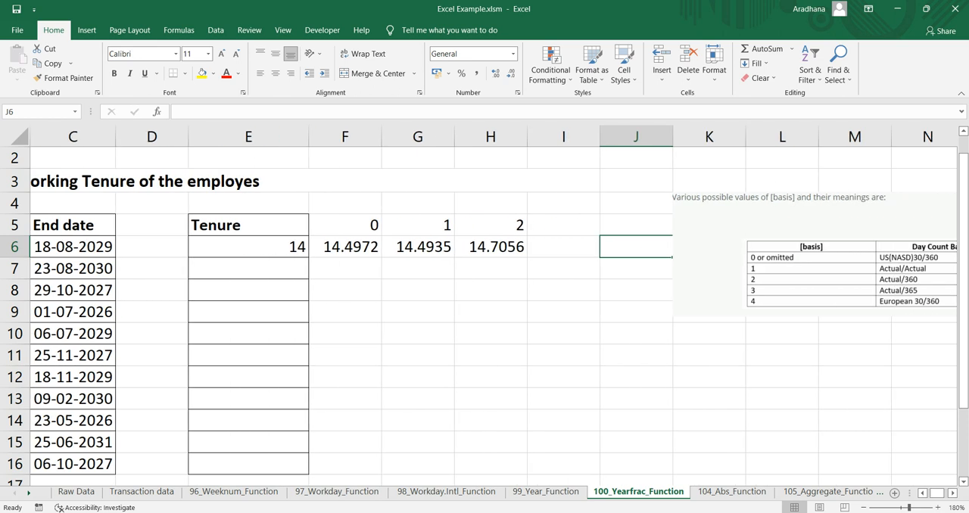
{"action": "left_click", "coordinate": [563, 245]}
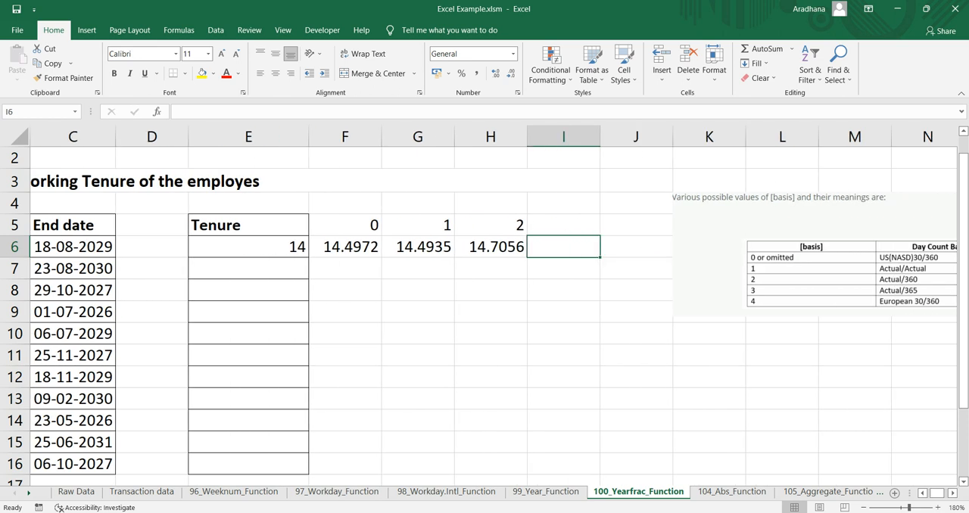
- Enter =YEARFRAC(B6,C6,3) in I6, giving 14.5041 for basis 3
{"action": "type", "text": "=year"}
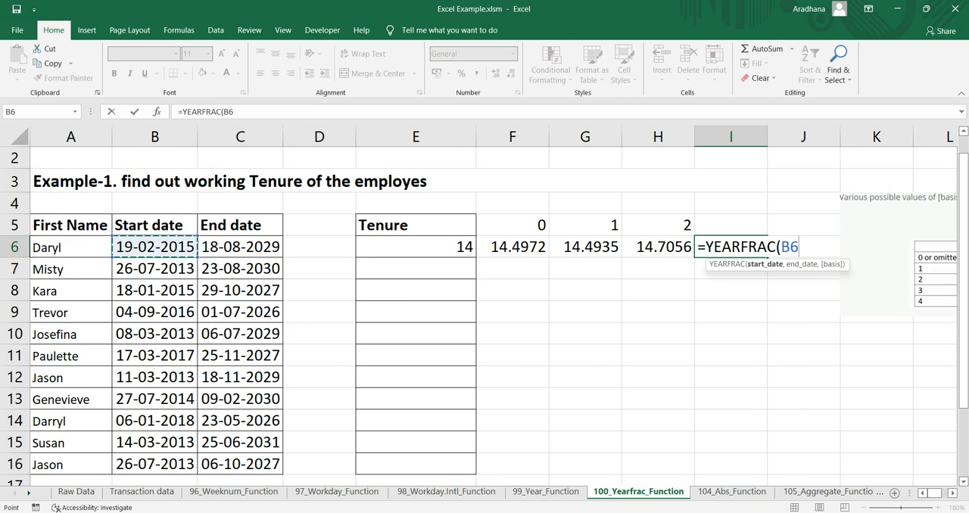
{"action": "left_click", "coordinate": [317, 224]}
{"action": "type", "text": ",C6,"}
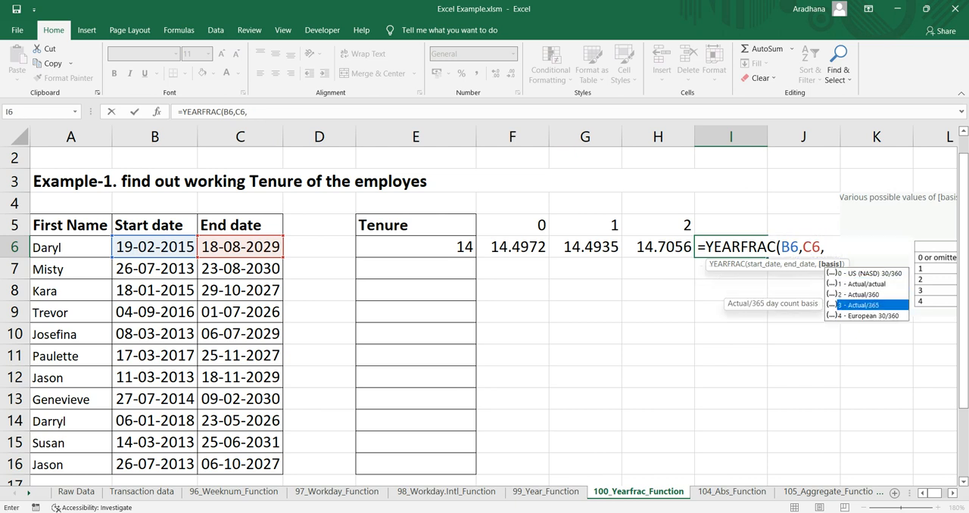
{"action": "key", "text": "Return"}
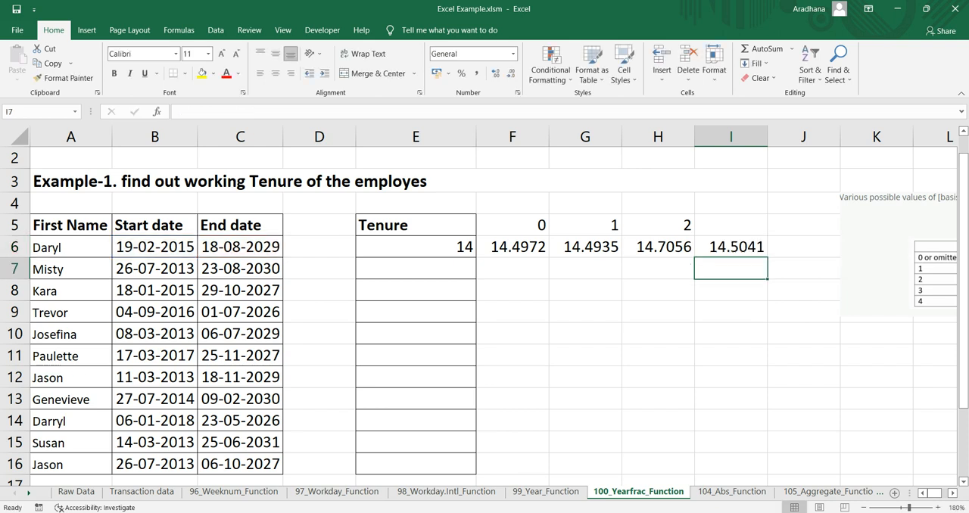
{"action": "left_click", "coordinate": [730, 246]}
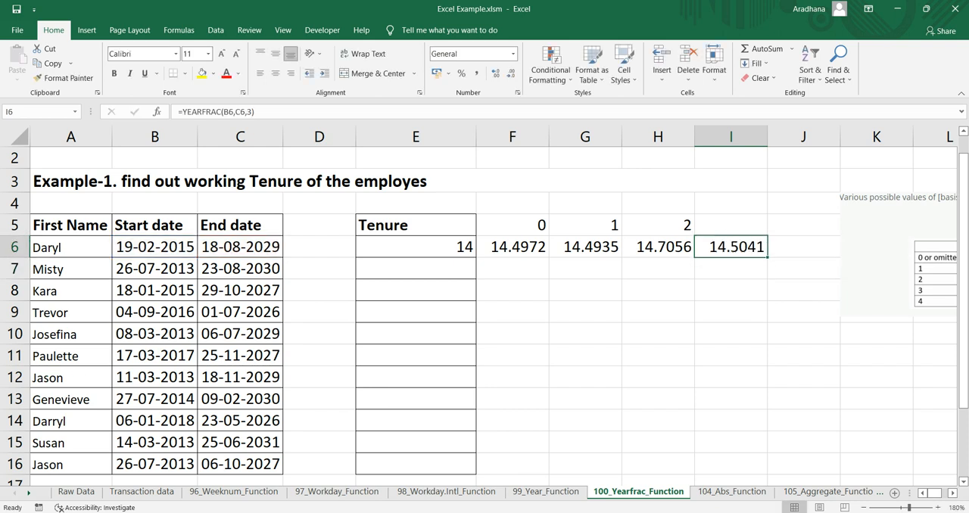
- Compare the basis 1 and 2 results in G6:H6 against the others
{"action": "scroll", "scroll_direction": "right", "scroll_amount": 3}
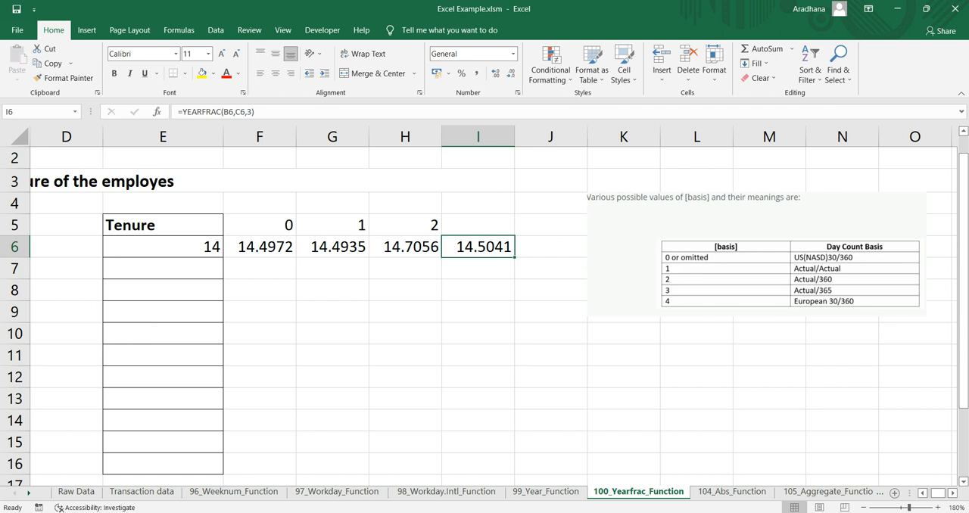
{"action": "left_click_drag", "start_coordinate": [332, 245], "coordinate": [405, 245]}
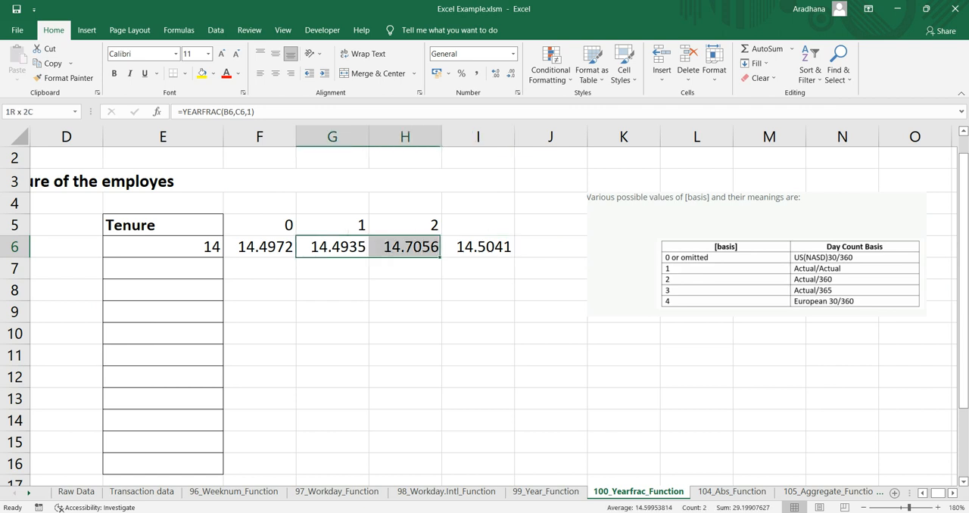
{"action": "left_click", "coordinate": [333, 245]}
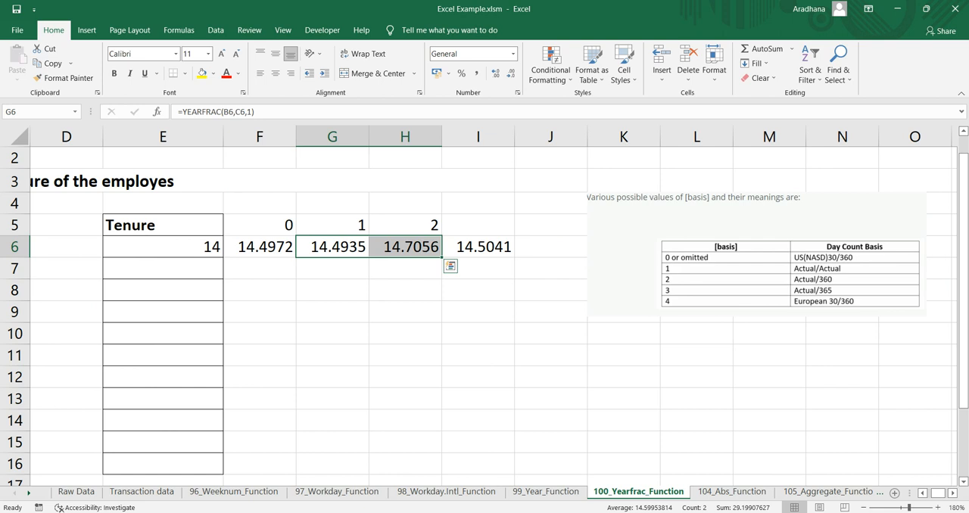
{"action": "left_click", "coordinate": [476, 245]}
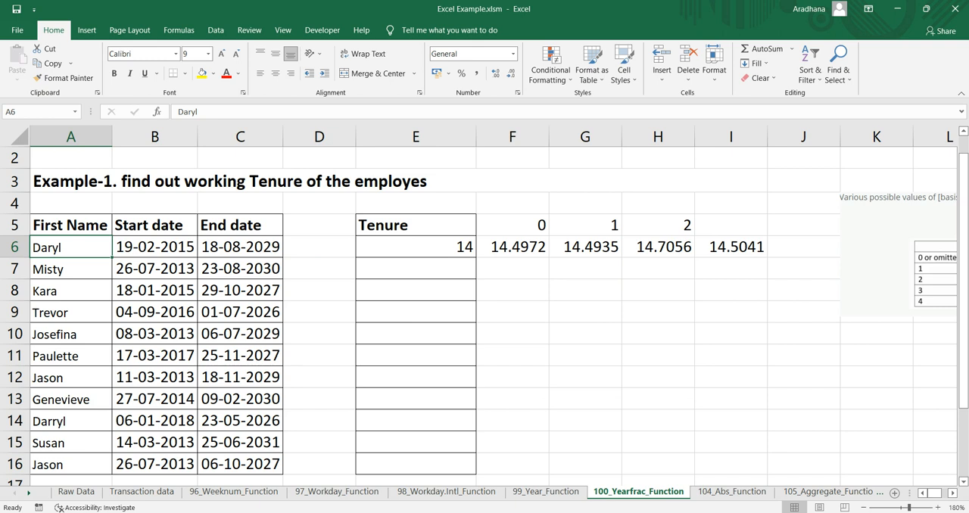
- Fill the YEARFRAC tenure formula down E6:E16 for every employee
{"action": "left_click", "coordinate": [318, 463]}
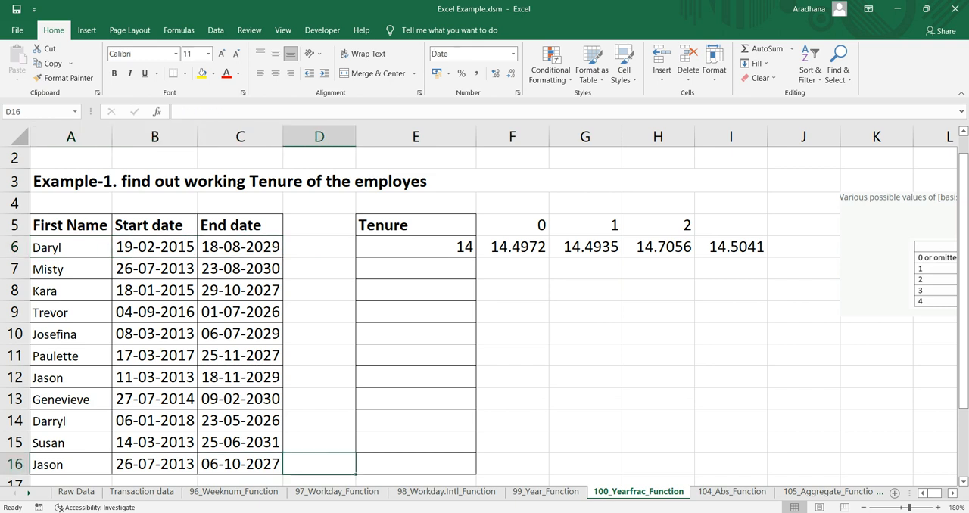
{"action": "left_click_drag", "start_coordinate": [414, 245], "coordinate": [415, 463]}
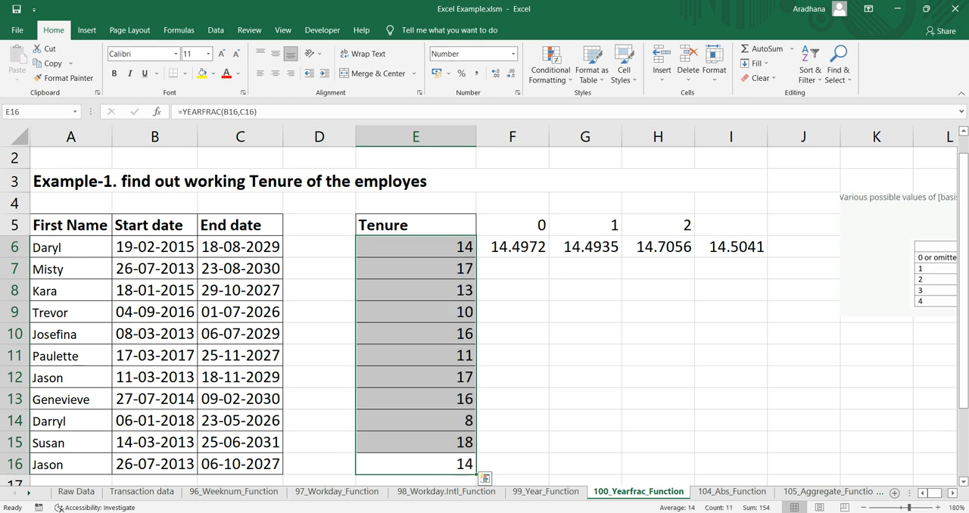